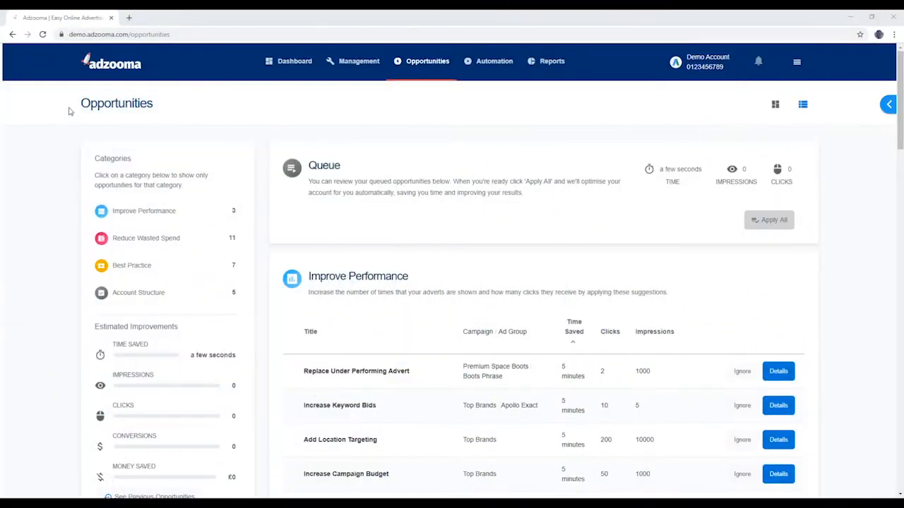
{"action": "mouse_move", "coordinate": [154, 126]}
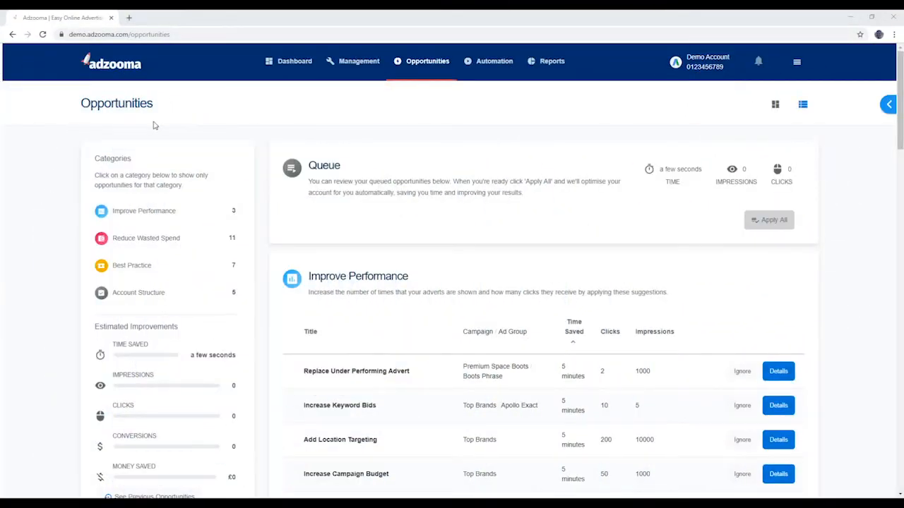
{"action": "mouse_move", "coordinate": [91, 138]}
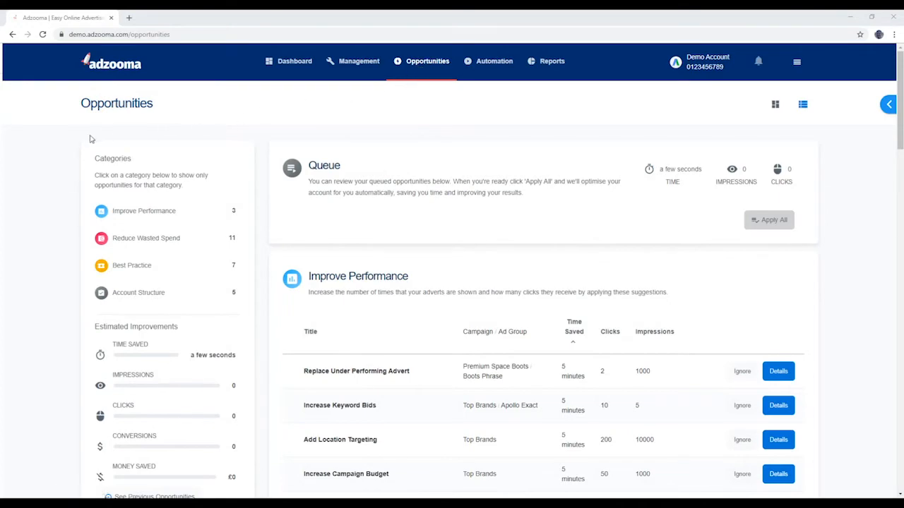
Queue the Increase Keyword Bids suggestion raising a keyword bid from £1.00 to £2.00
{"action": "scroll", "scroll_direction": "down", "scroll_amount": 3}
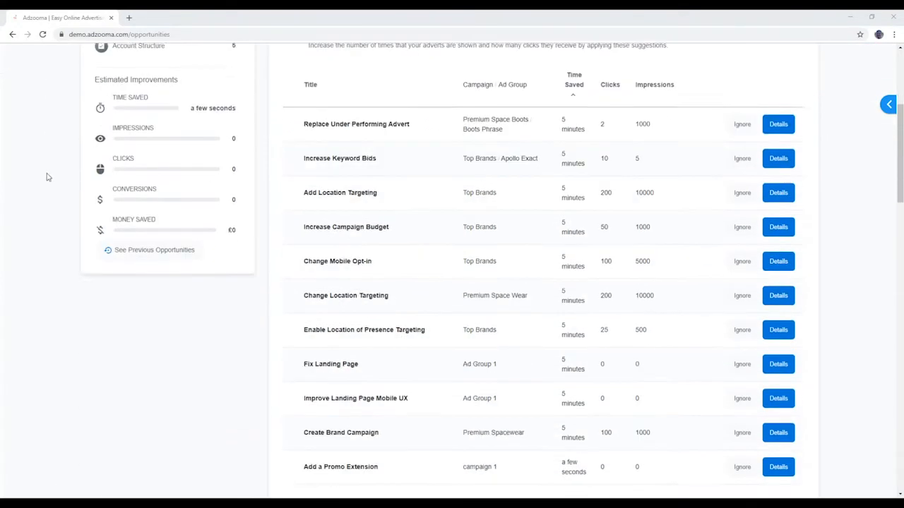
{"action": "scroll", "scroll_direction": "down", "scroll_amount": 3}
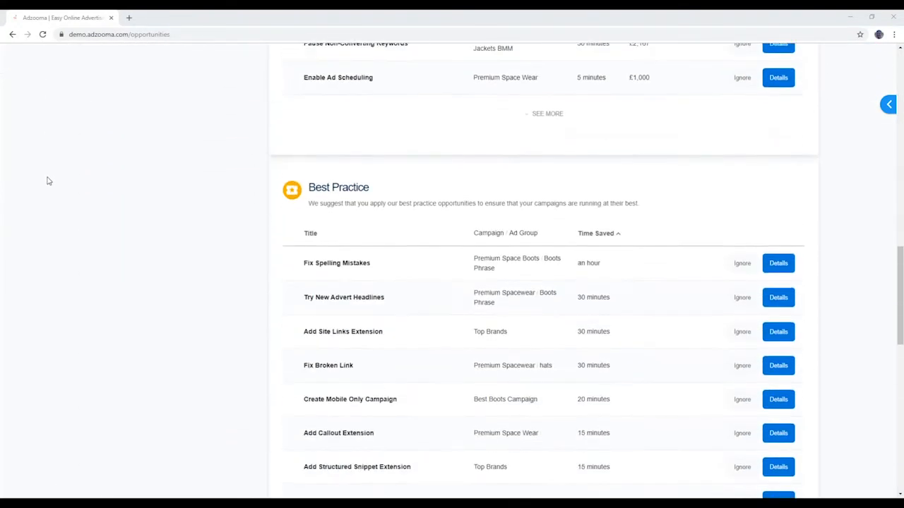
{"action": "scroll", "scroll_direction": "down", "scroll_amount": 3}
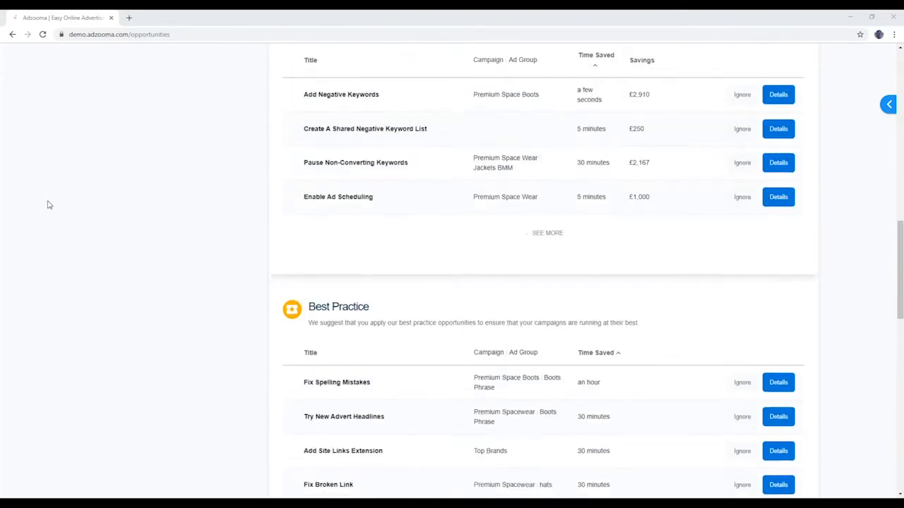
{"action": "scroll", "scroll_direction": "up", "scroll_amount": 3}
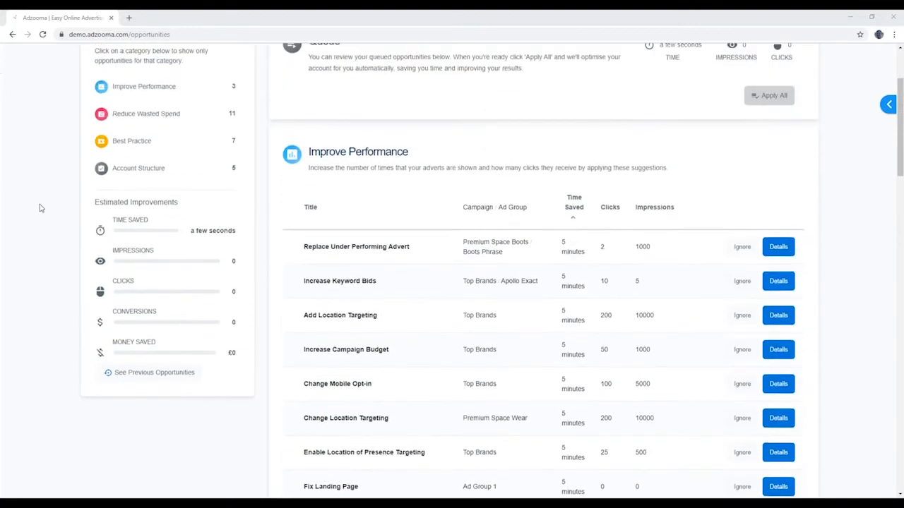
{"action": "scroll", "scroll_direction": "up", "scroll_amount": 3}
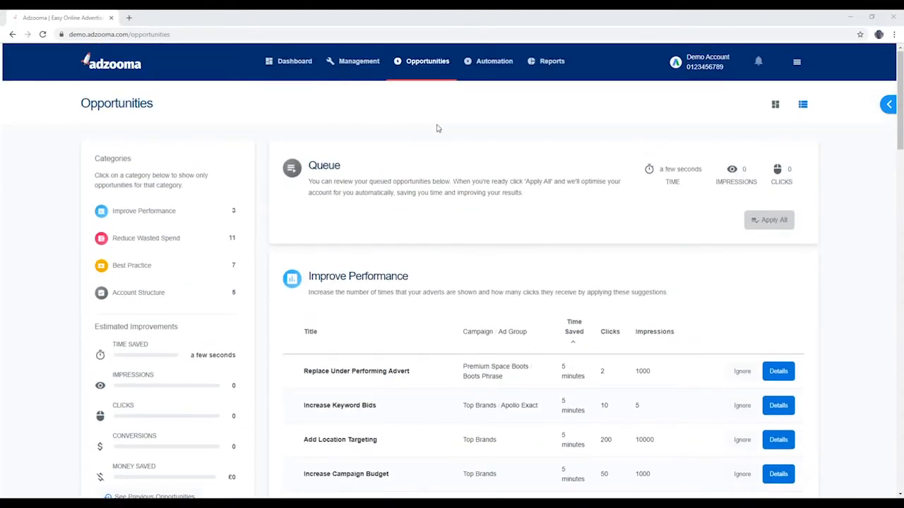
{"action": "mouse_move", "coordinate": [72, 131]}
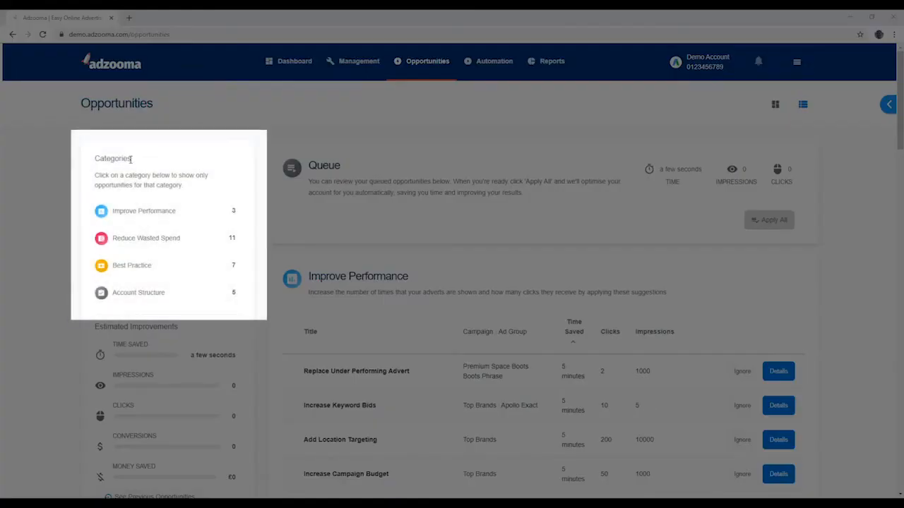
{"action": "mouse_move", "coordinate": [257, 198]}
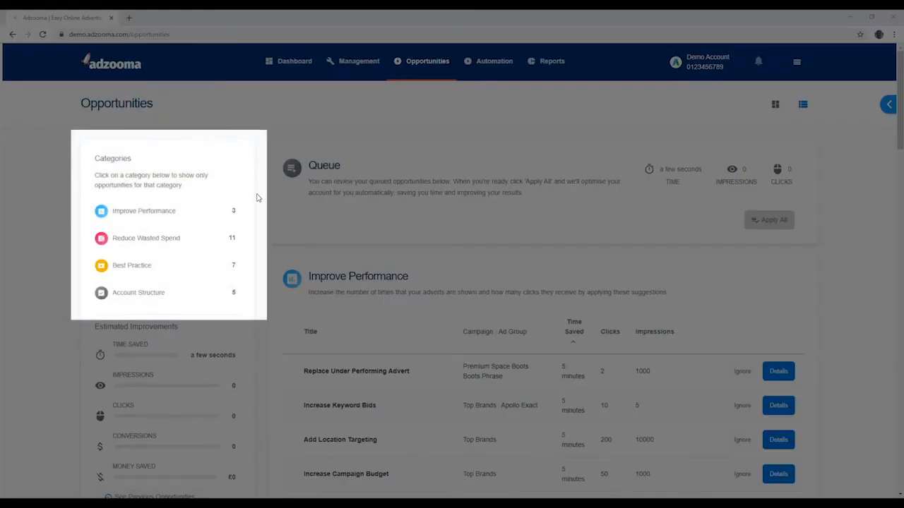
{"action": "mouse_move", "coordinate": [248, 271]}
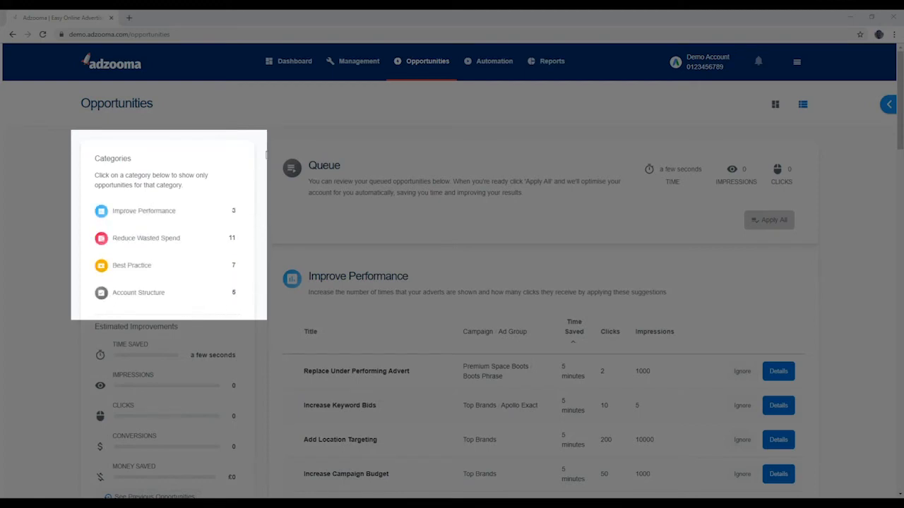
{"action": "scroll", "scroll_direction": "up", "scroll_amount": 3}
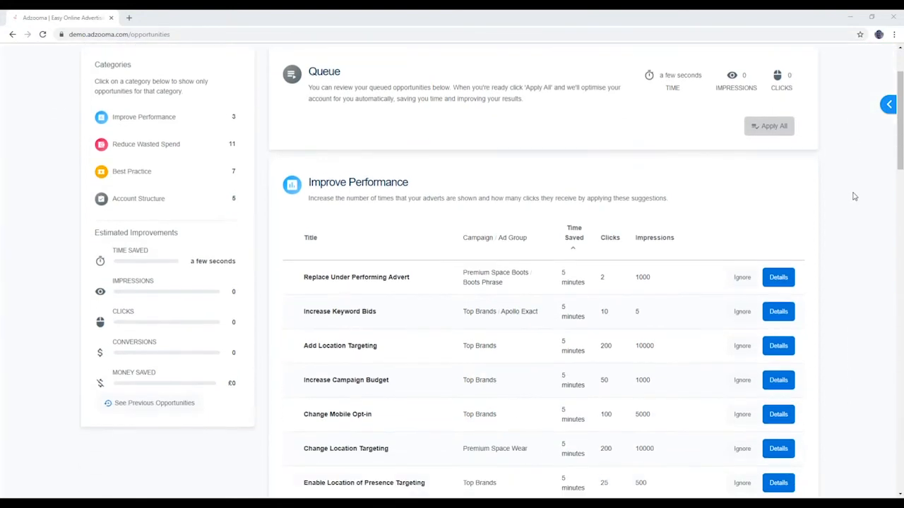
{"action": "scroll", "scroll_direction": "down", "scroll_amount": 3}
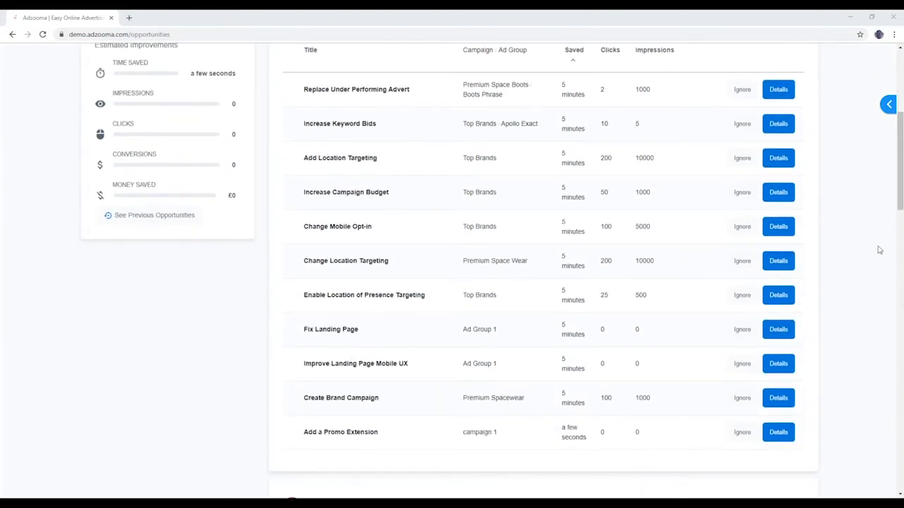
{"action": "left_click", "coordinate": [778, 124]}
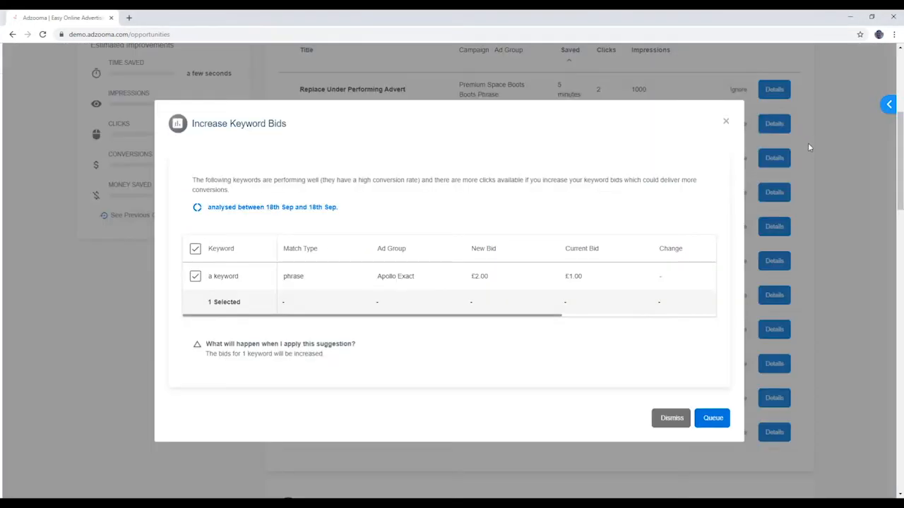
{"action": "mouse_move", "coordinate": [721, 398]}
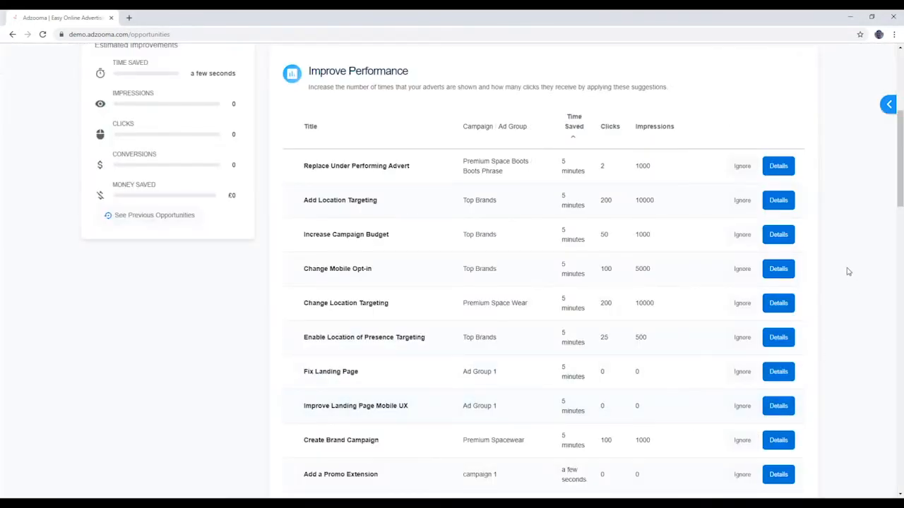
{"action": "left_click", "coordinate": [777, 200]}
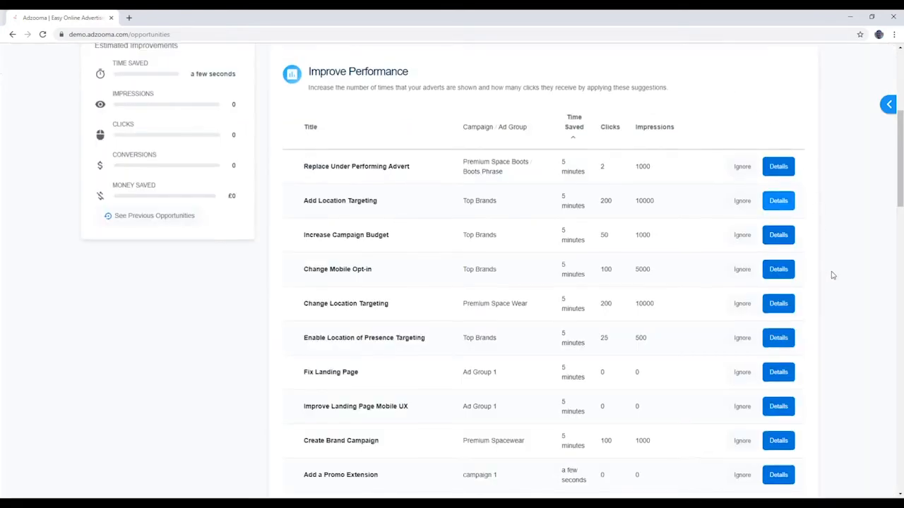
{"action": "scroll", "scroll_direction": "up", "scroll_amount": 3}
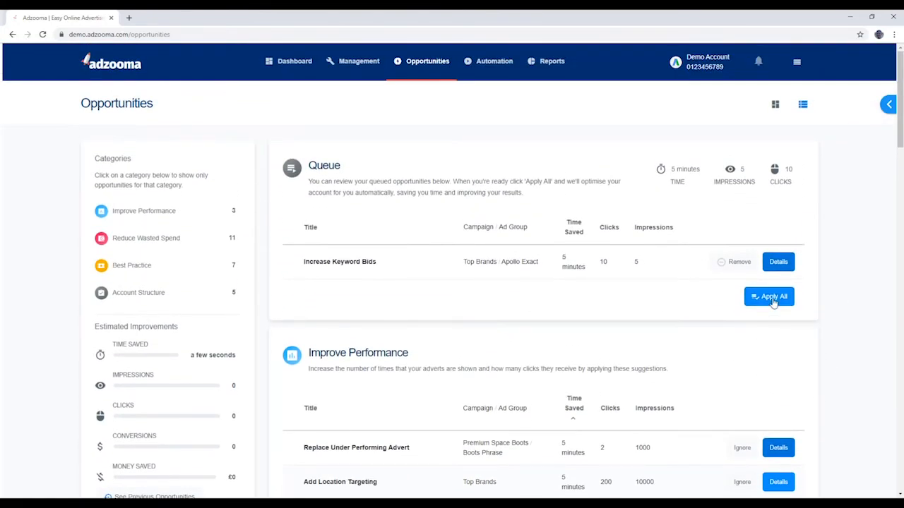
Apply all queued opportunities and dismiss the confirmation showing 5 minutes, 5 impressions, 10 clicks
{"action": "left_click", "coordinate": [769, 296]}
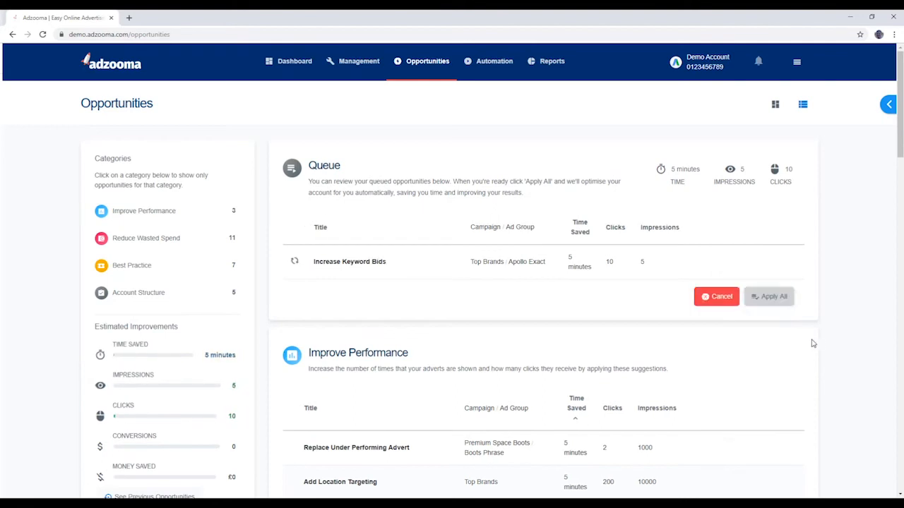
{"action": "left_click", "coordinate": [769, 296]}
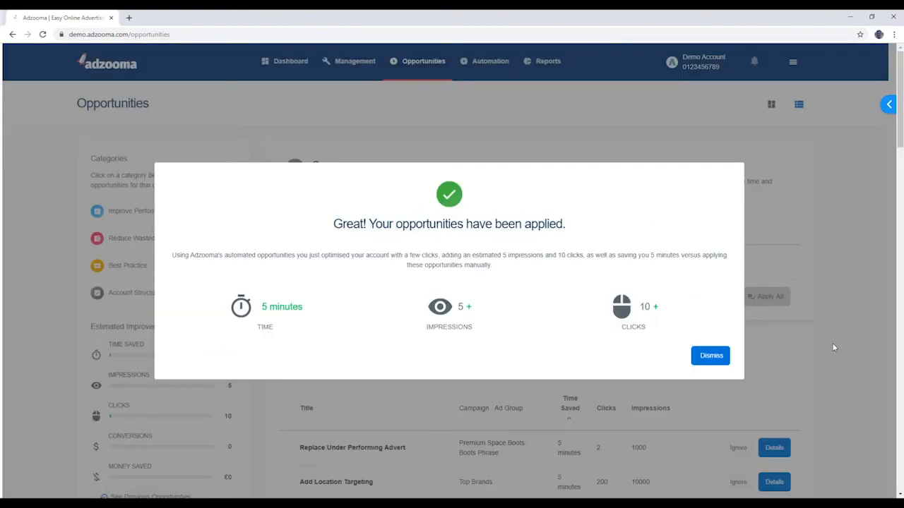
{"action": "mouse_move", "coordinate": [623, 359]}
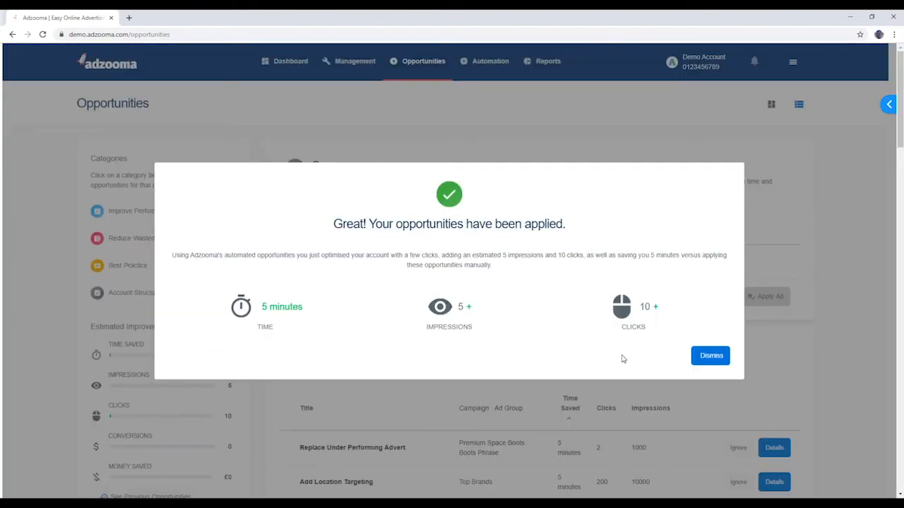
{"action": "mouse_move", "coordinate": [710, 355]}
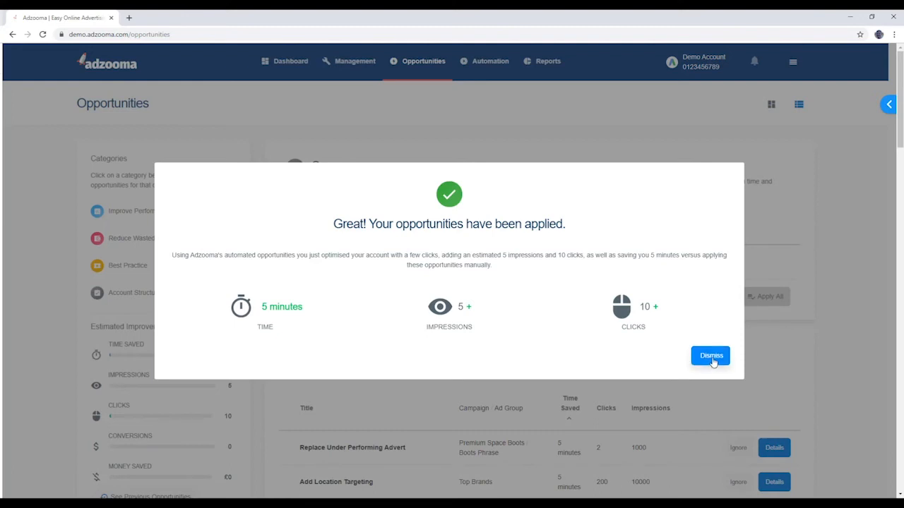
{"action": "left_click", "coordinate": [710, 355]}
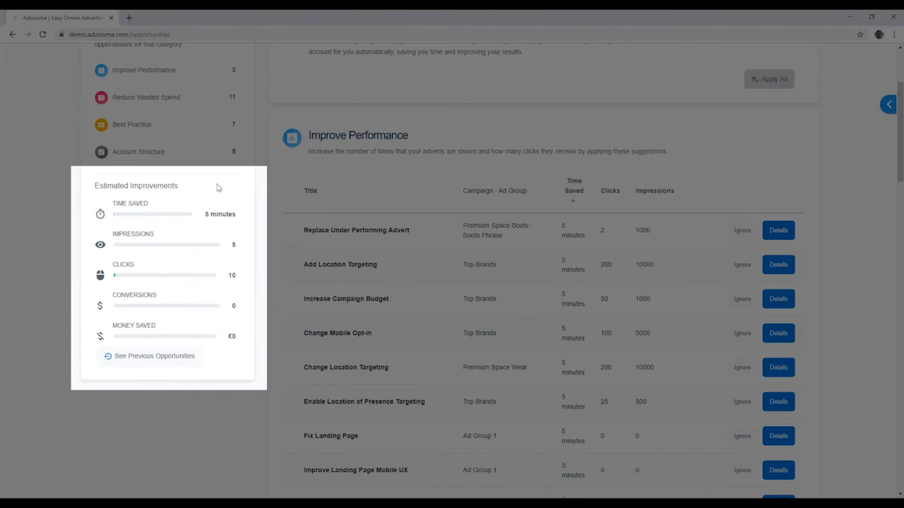
{"action": "mouse_move", "coordinate": [149, 376]}
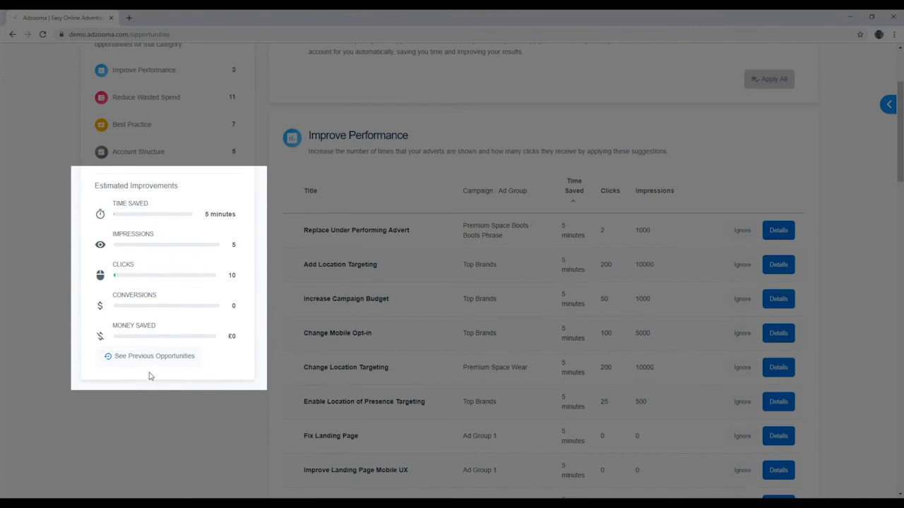